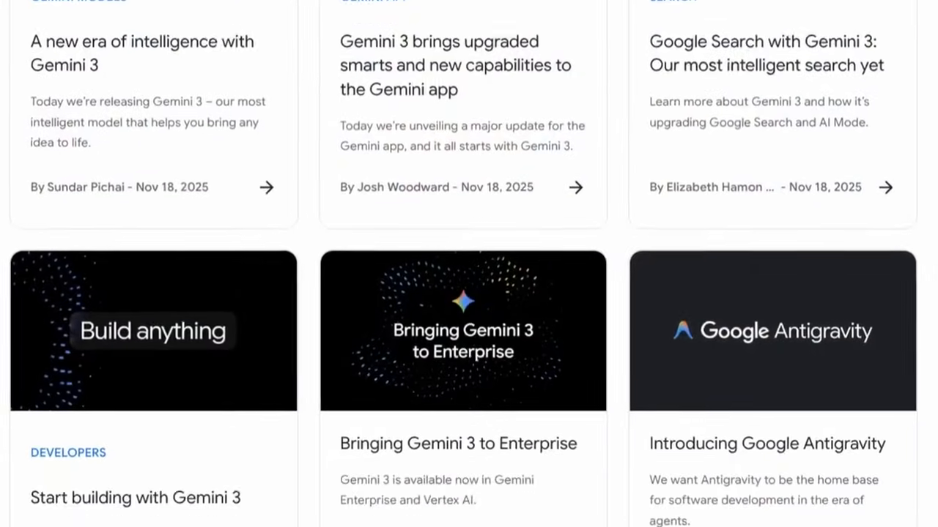
{"action": "scroll", "scroll_direction": "down", "scroll_amount": 3}
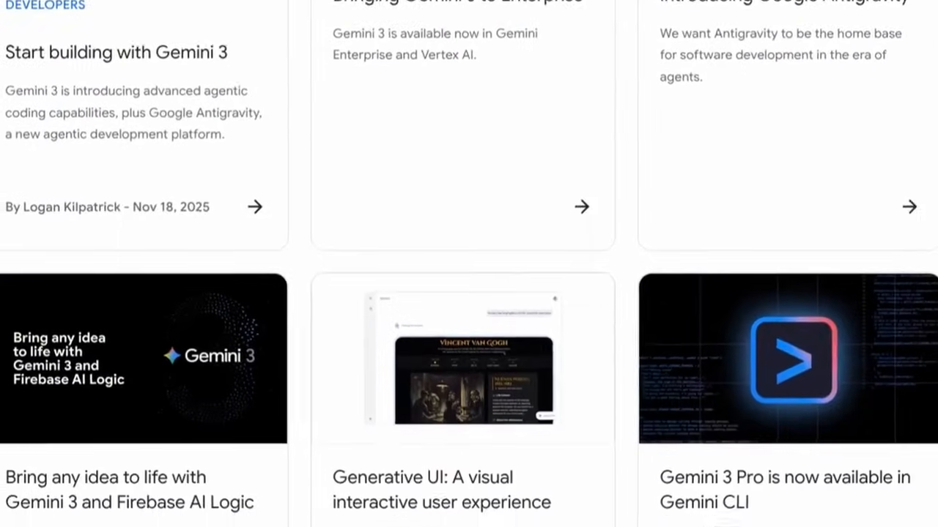